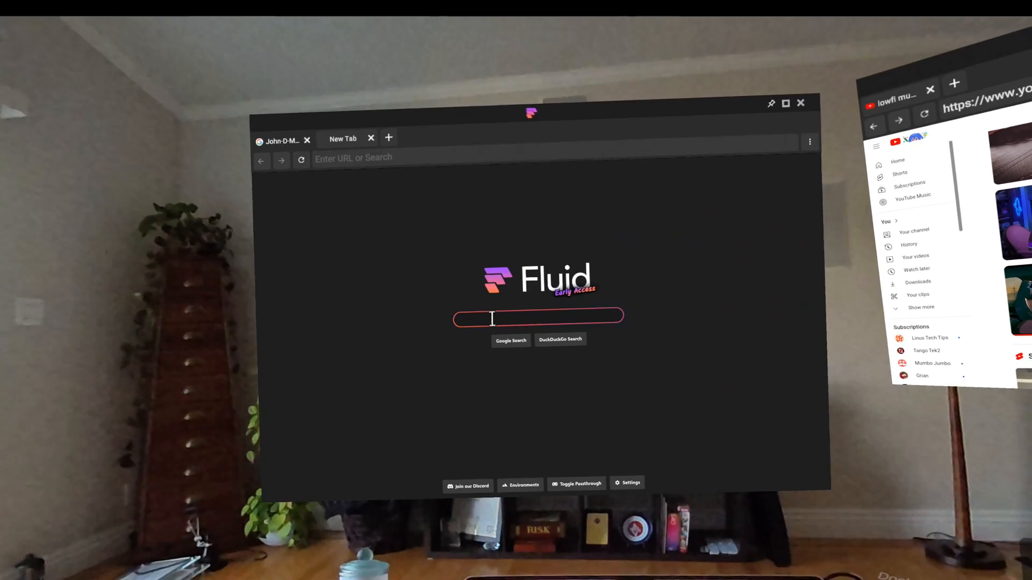
# Enter 'fluid' in the new tab's search field
pyautogui.write('fluid')
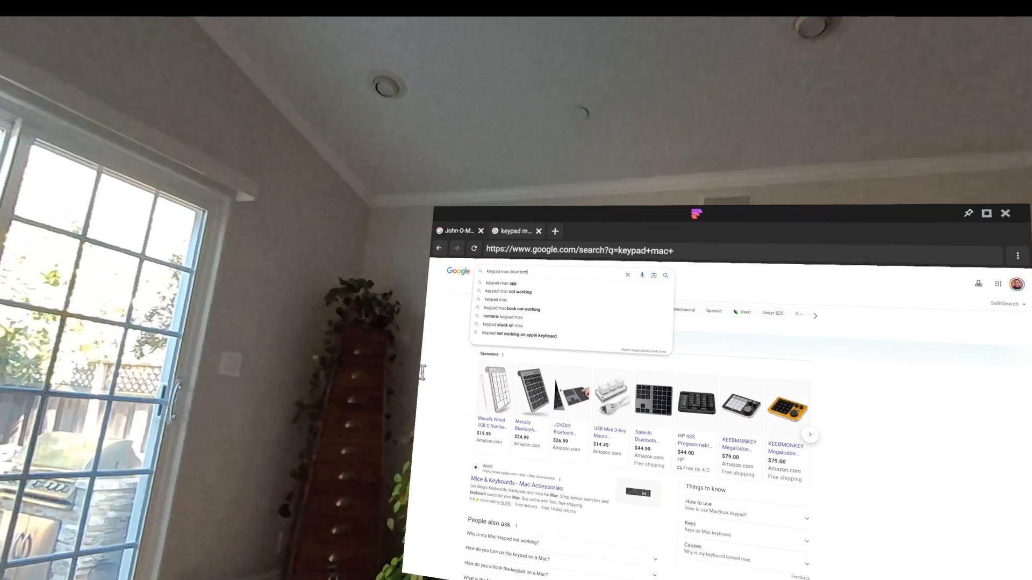
# Search Google for 'keypad mac bluetooth' and open the KeyPad Bluetooth Keyboard App Store result
pyautogui.press('Return')
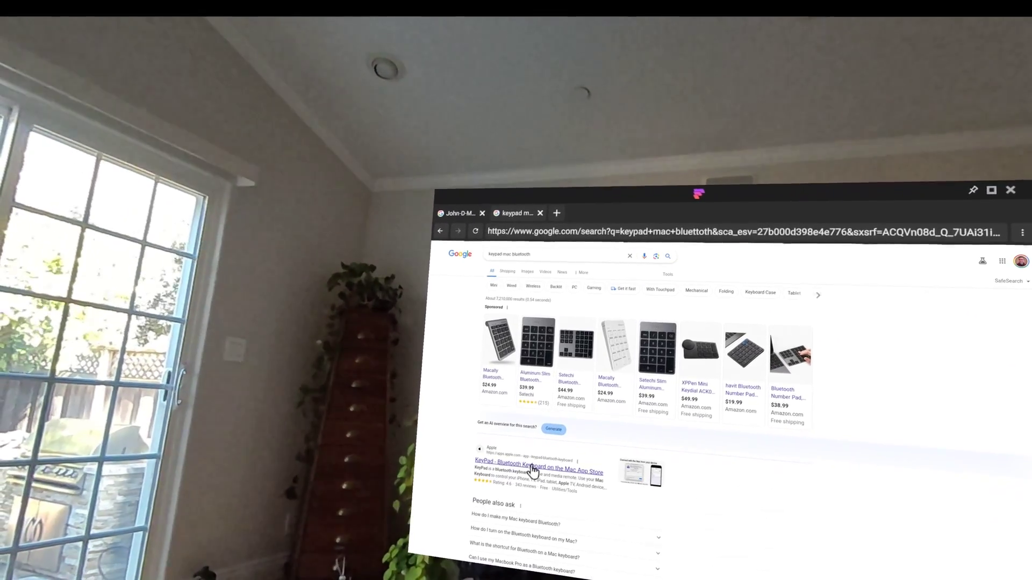
pyautogui.click(531, 472)
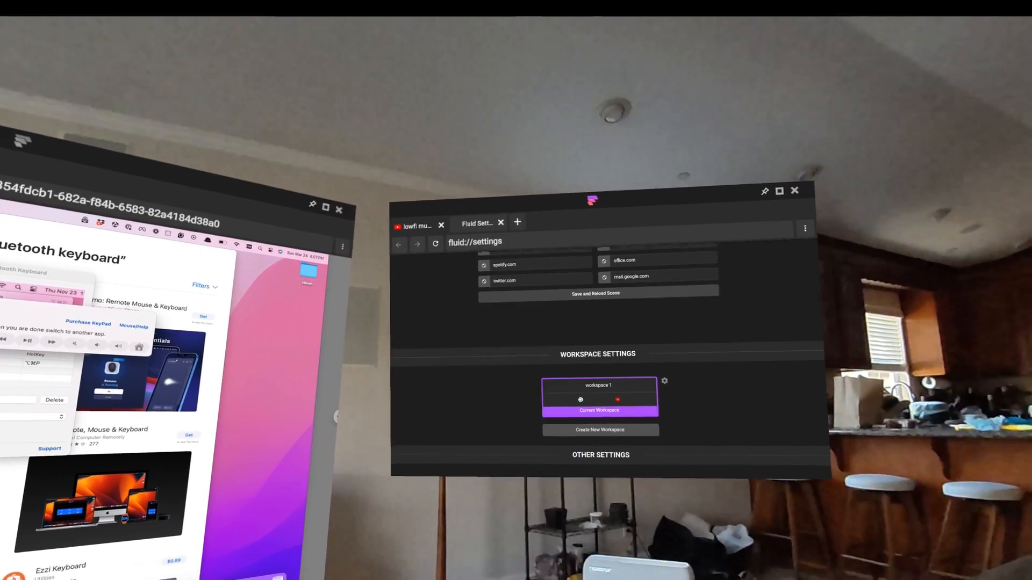
# Create a new workspace named My Workspace from Workspace Settings
pyautogui.click(600, 430)
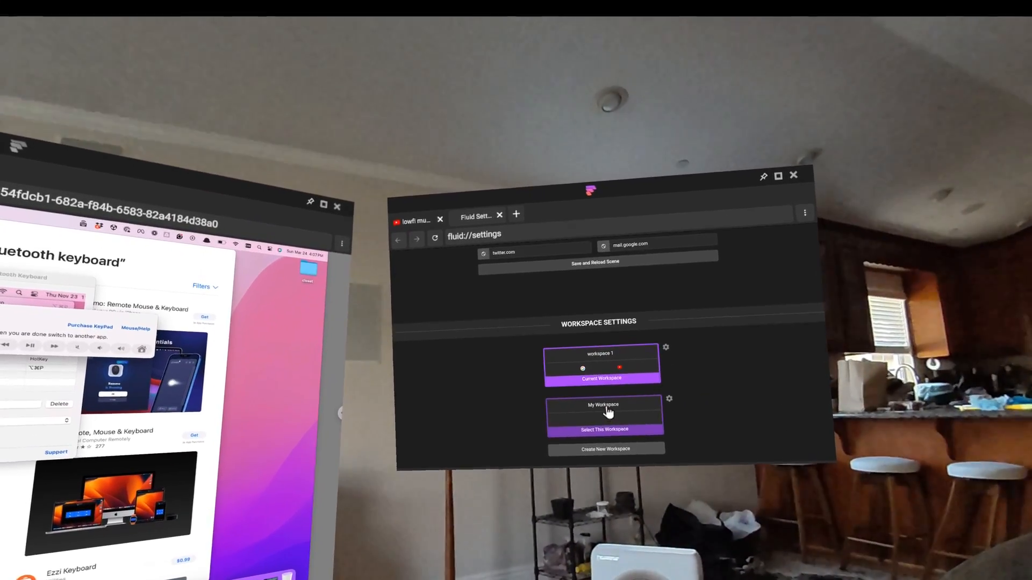